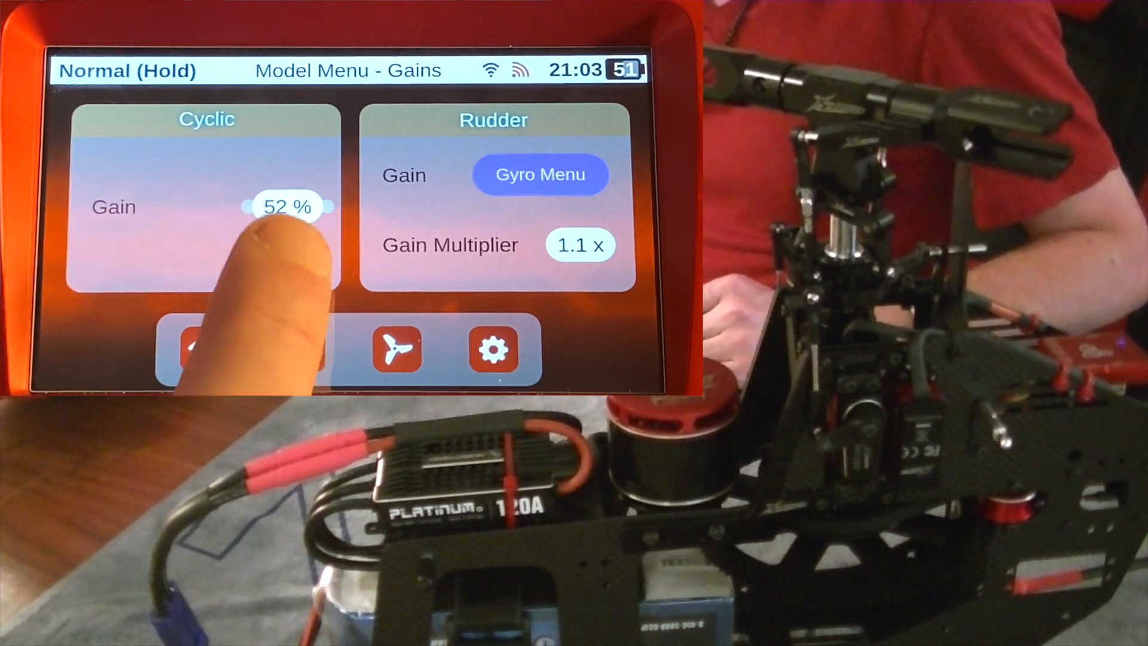
Exit the Gains page with cyclic gain at 52% back to Model Menu page 1.
left_click(287, 206)
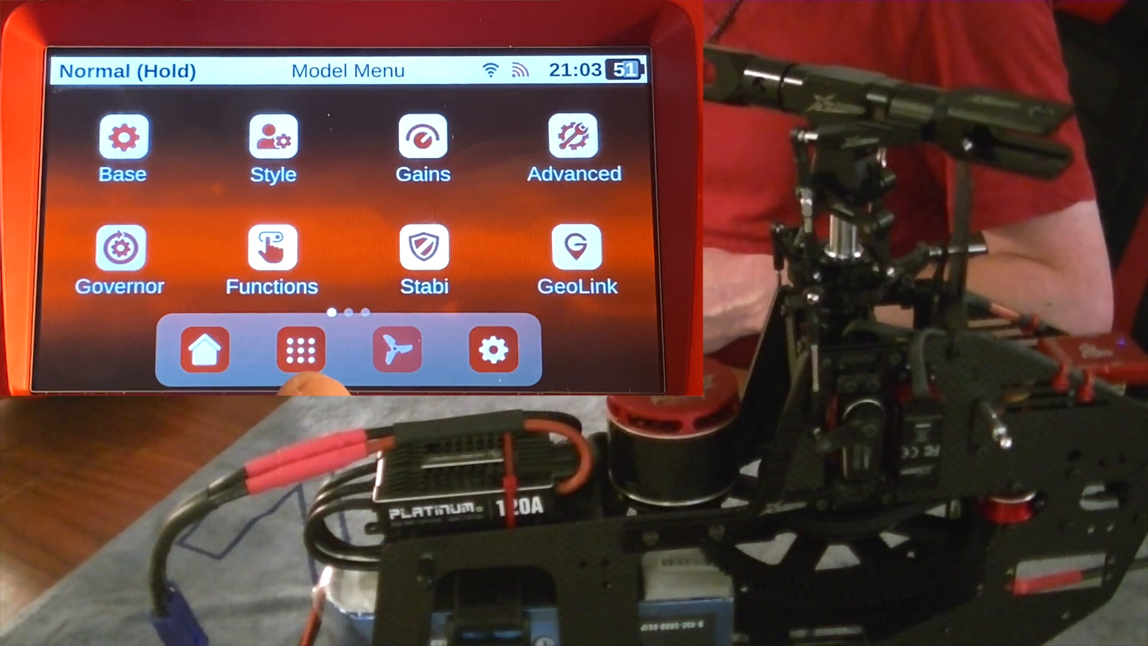
Browse the apps and Spirit Base Settings, then show Model Menu page 2 with Flight Mode.
left_click(297, 349)
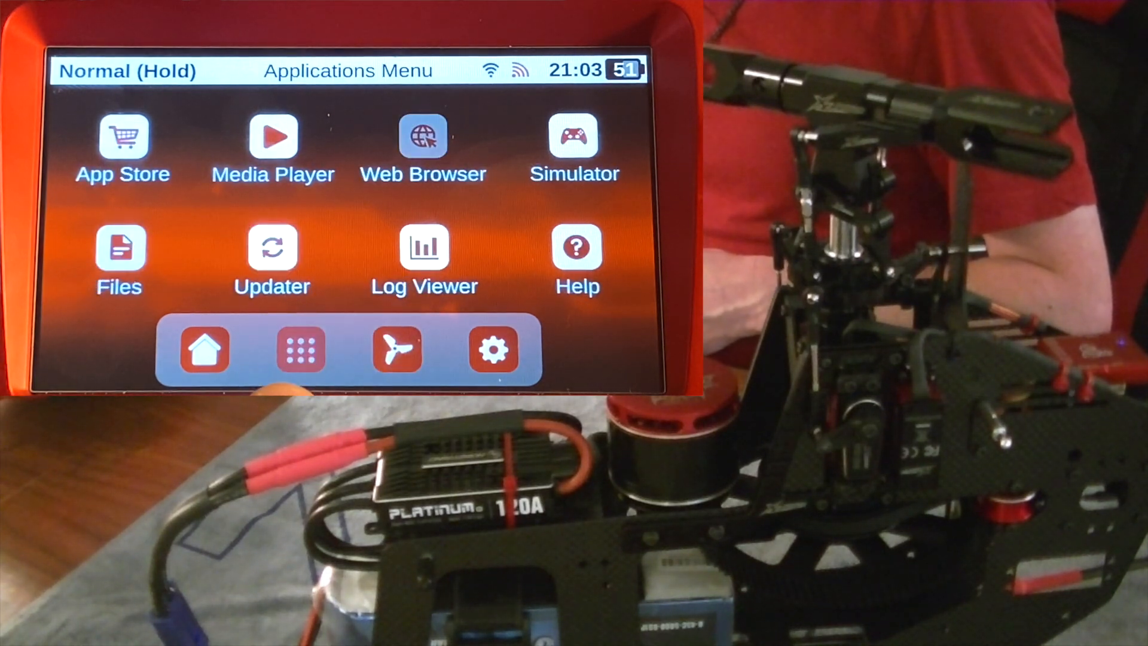
left_click(398, 349)
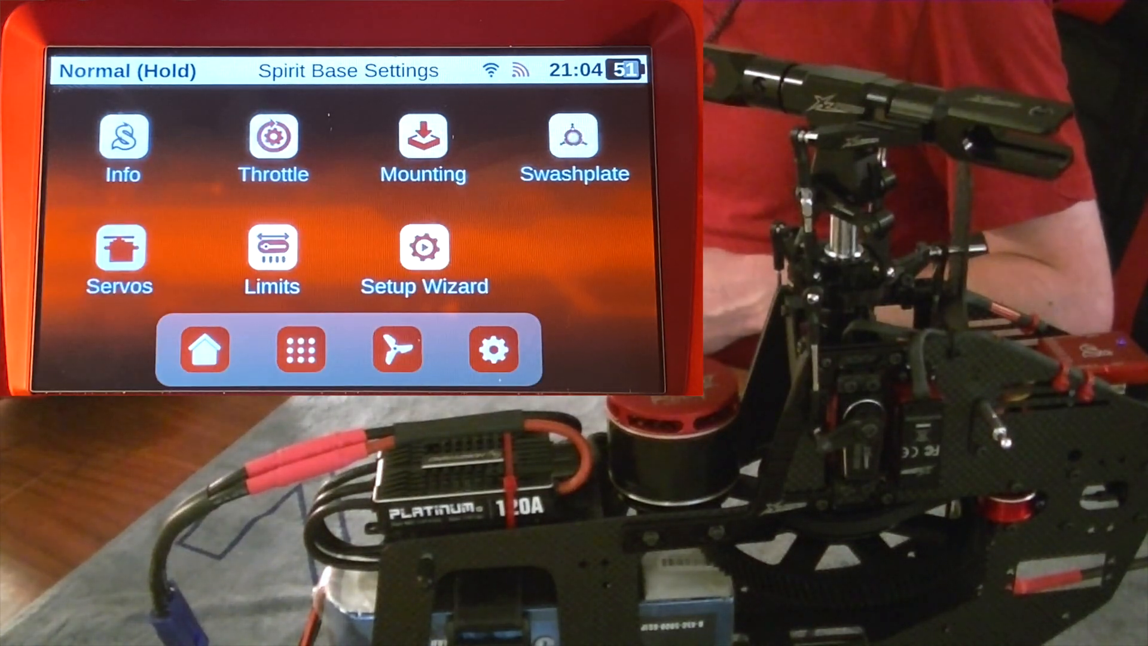
left_click(122, 138)
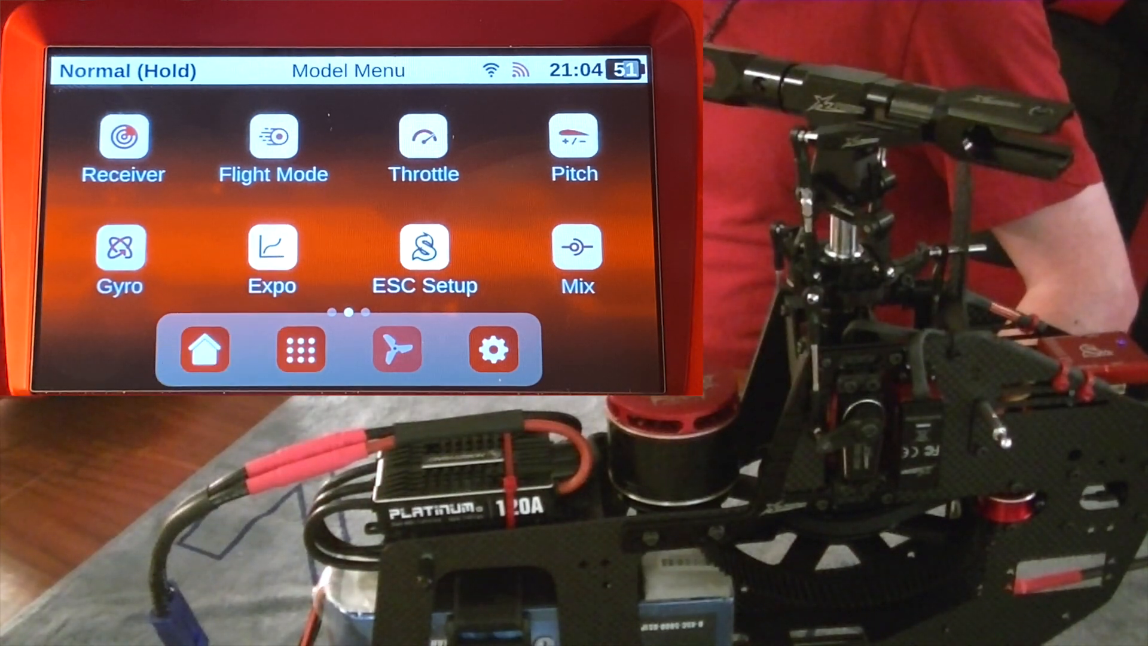
left_click(493, 350)
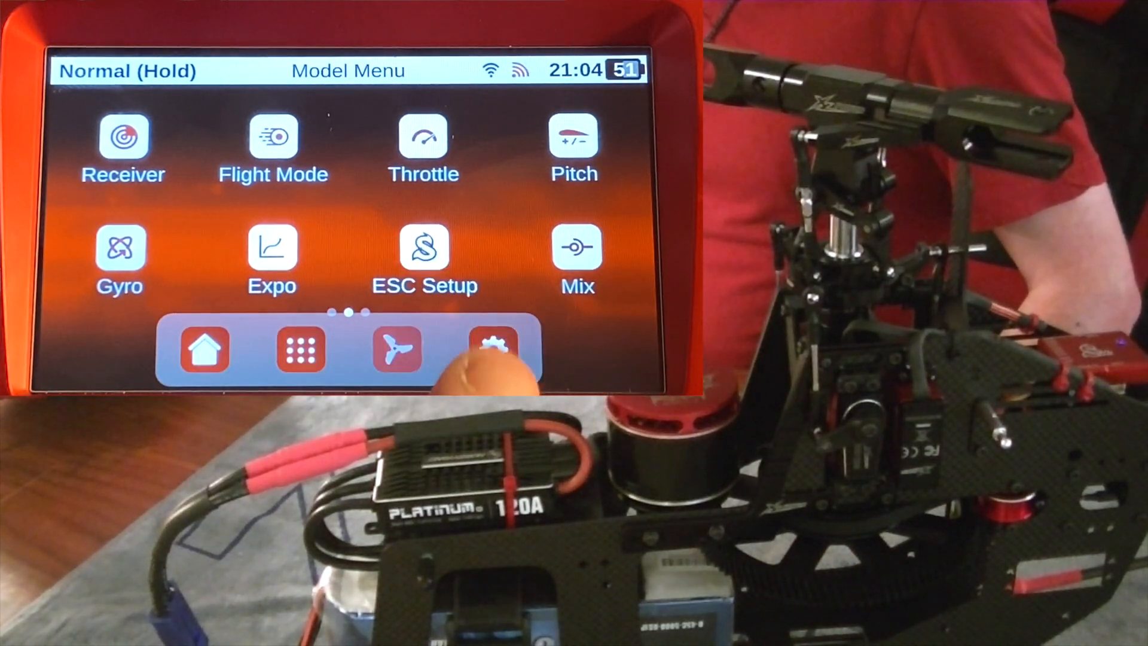
left_click(495, 349)
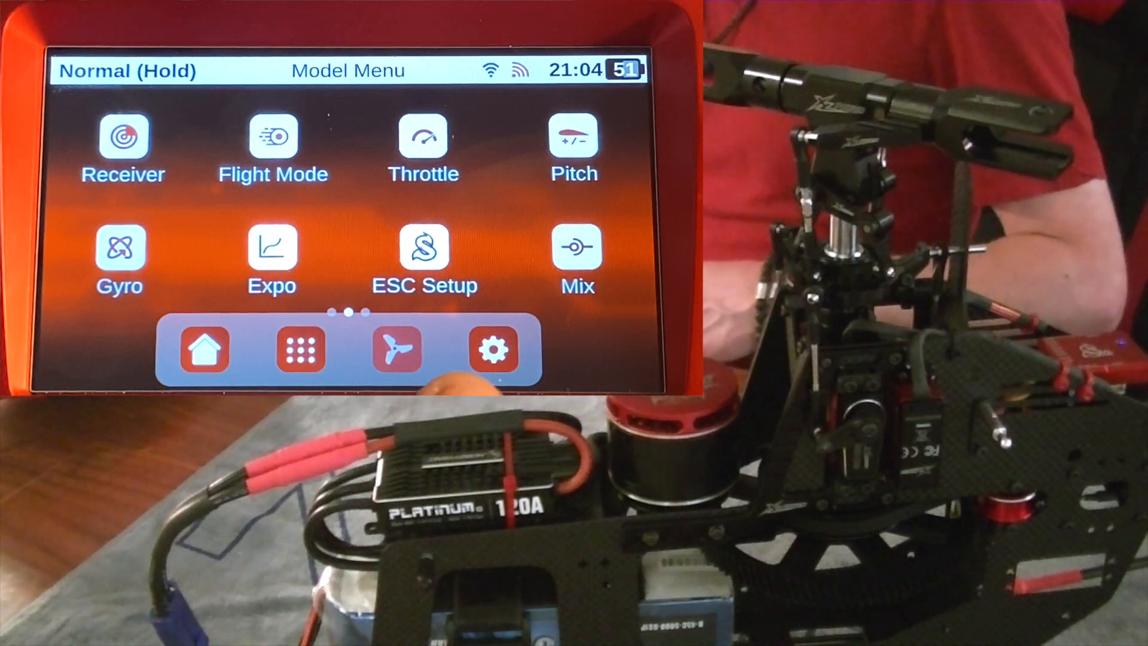